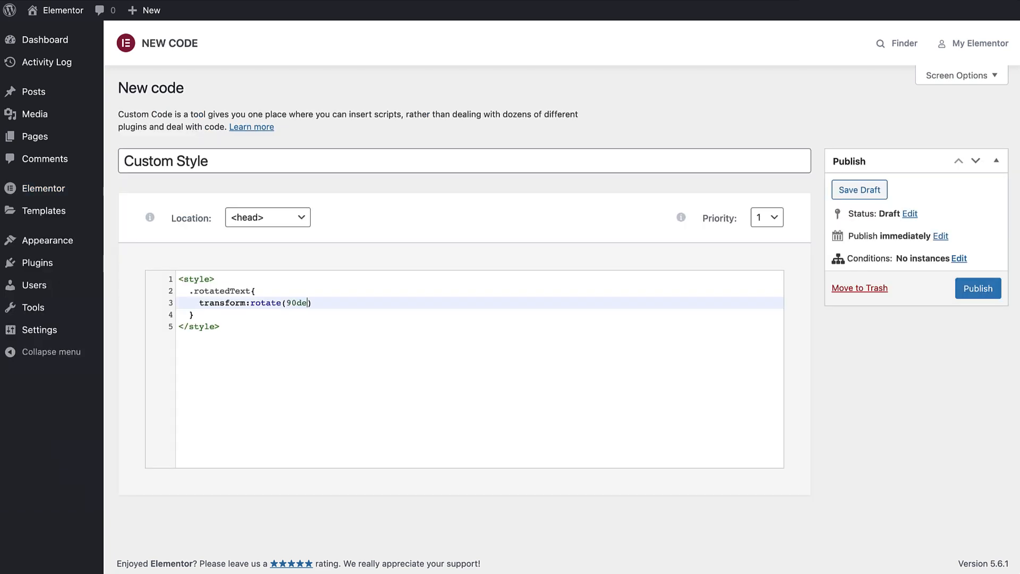
- Leave the custom code snippet pages for the WordPress dashboard
{"action": "type", "text": "g;"}
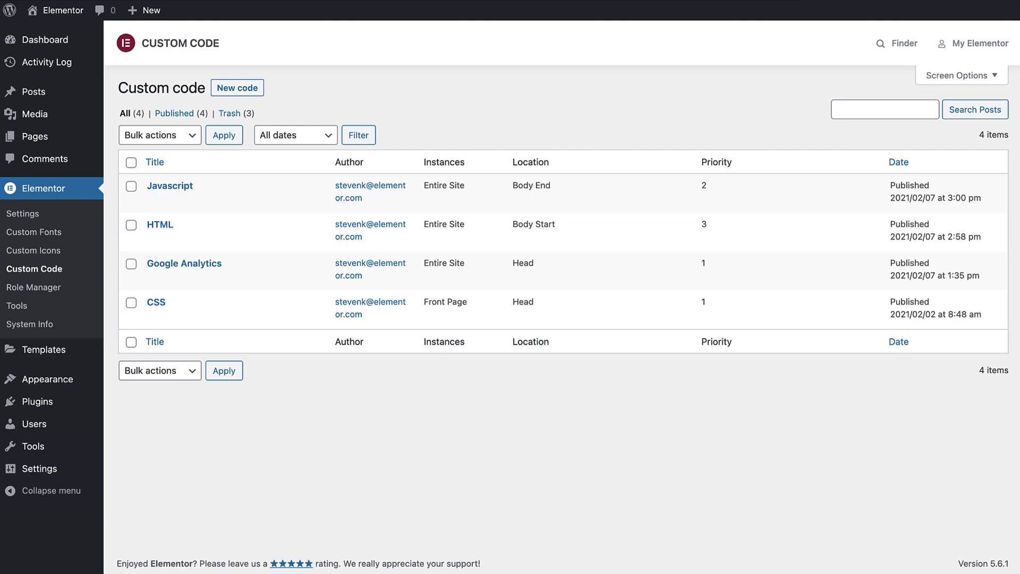
{"action": "left_click", "coordinate": [44, 40]}
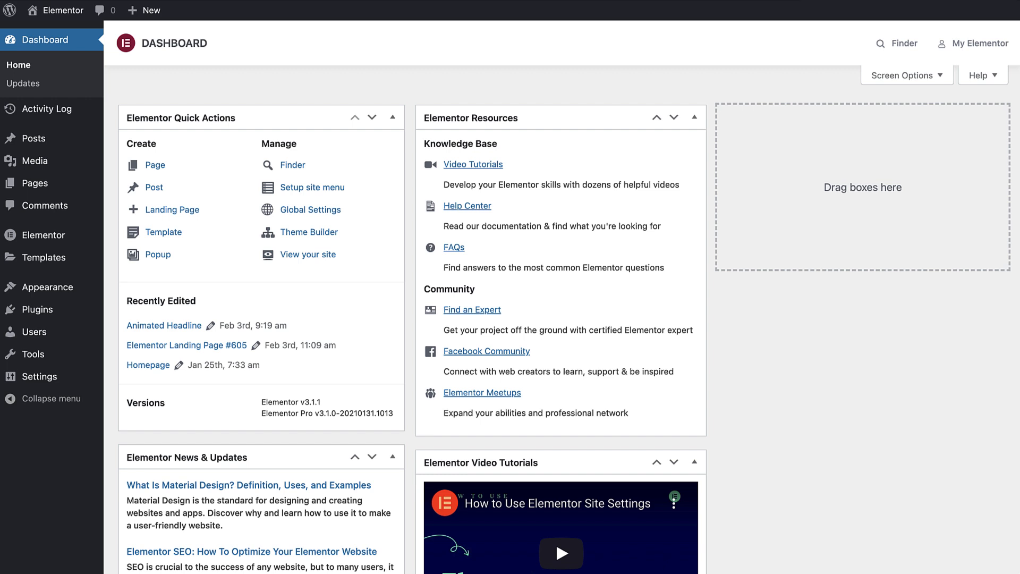
{"action": "mouse_move", "coordinate": [376, 312]}
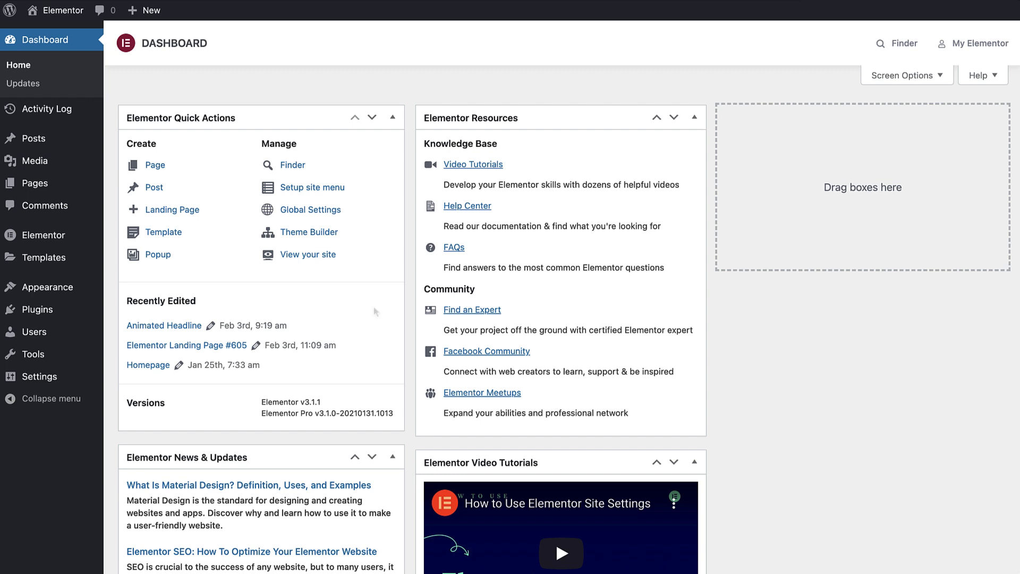
{"action": "mouse_move", "coordinate": [100, 240]}
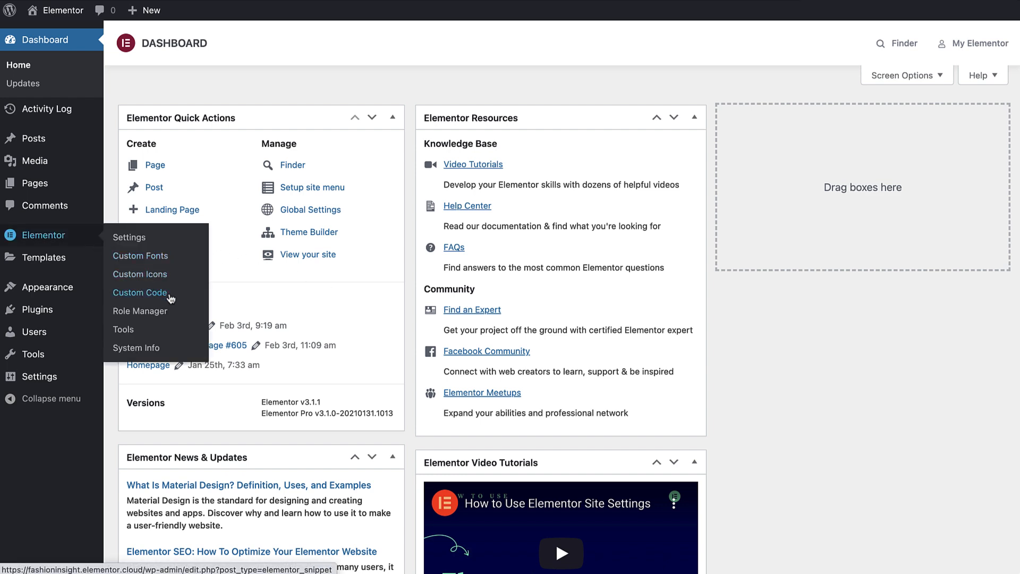
- Go to Elementor's Custom Code page and add a new blank snippet
{"action": "left_click", "coordinate": [139, 292]}
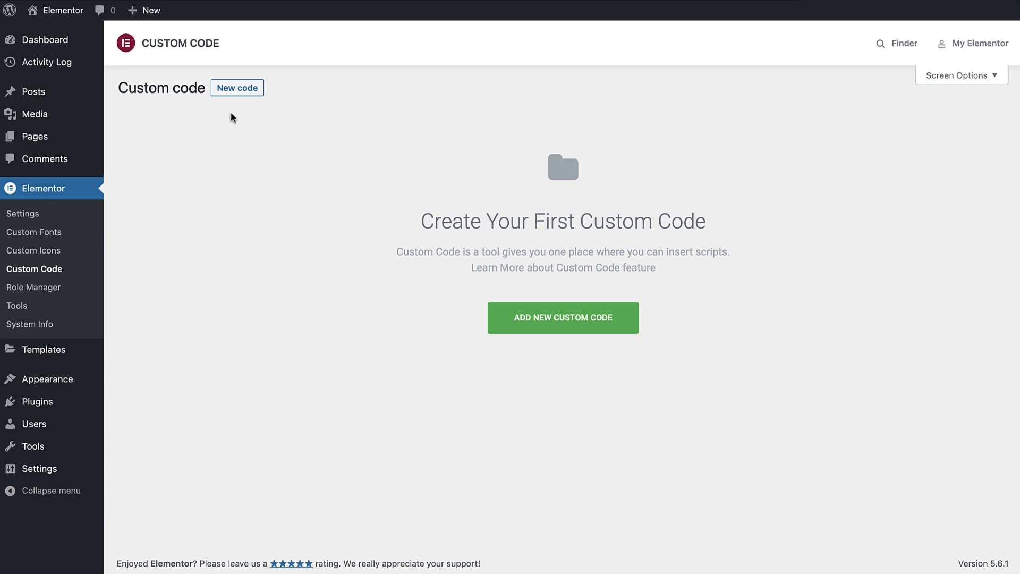
{"action": "mouse_move", "coordinate": [557, 316]}
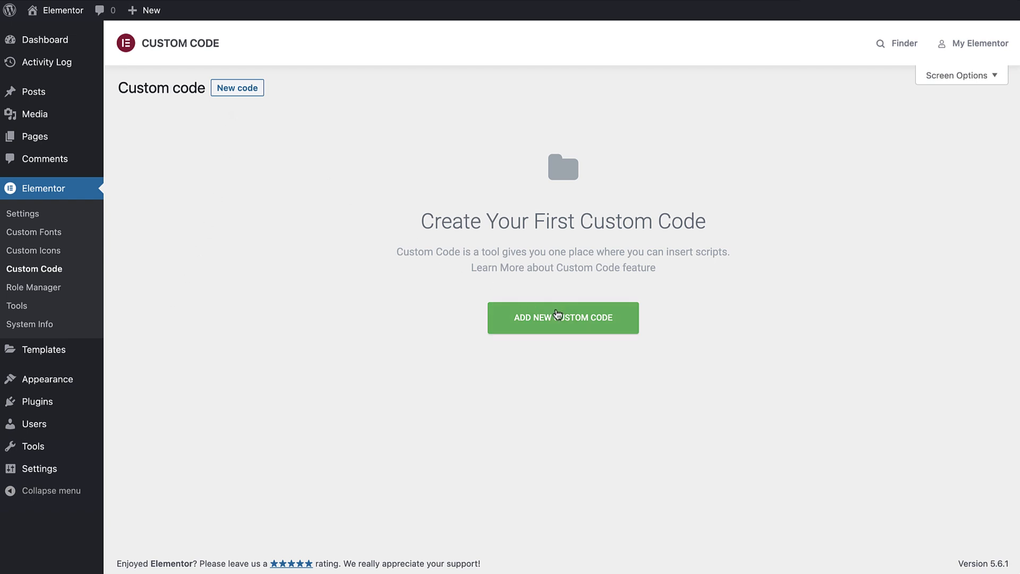
{"action": "left_click", "coordinate": [563, 318]}
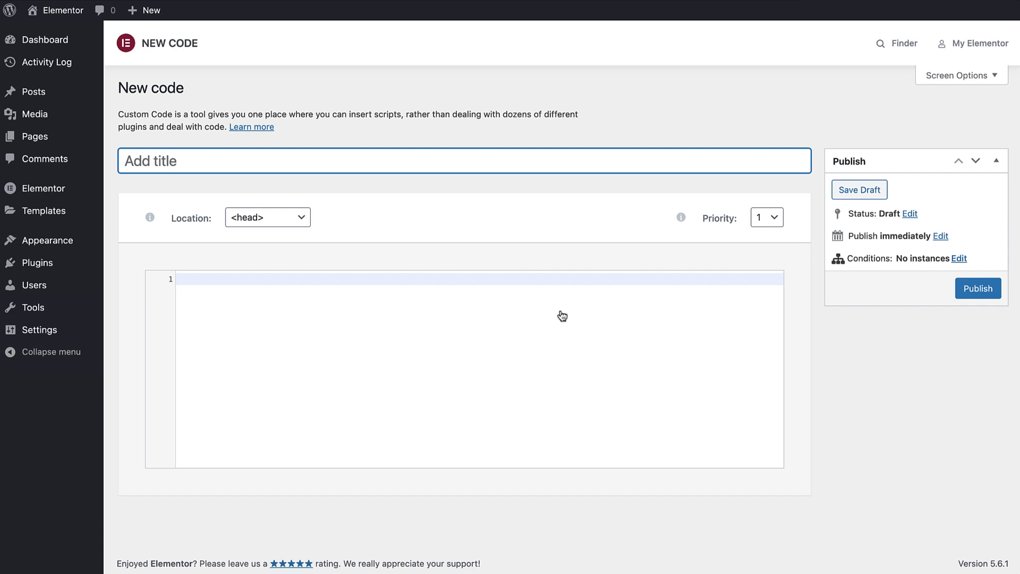
{"action": "mouse_move", "coordinate": [377, 158]}
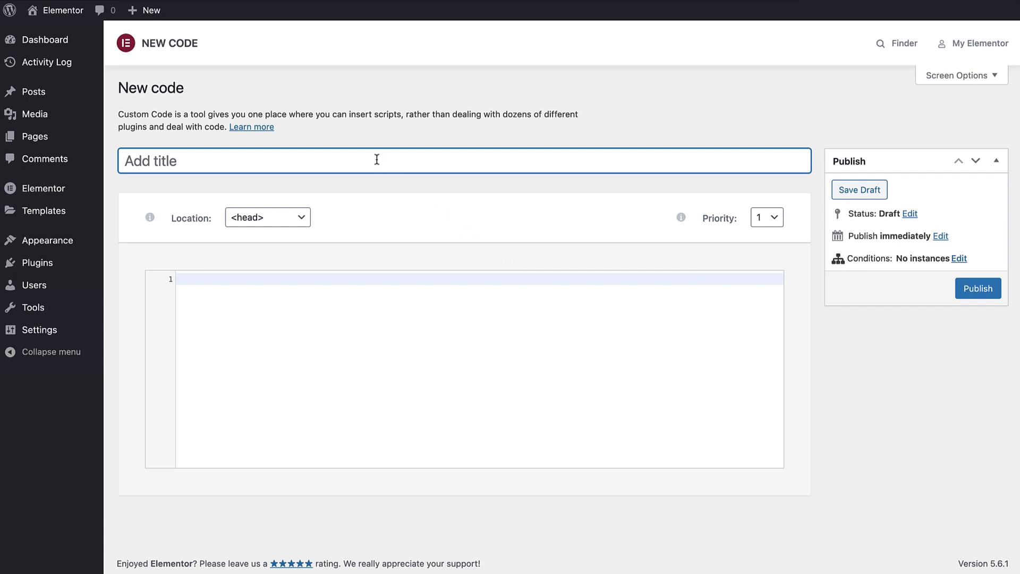
- Title the snippet 'Google Analytics' and paste in the gtag.js global site tag script
{"action": "type", "text": "Google Analytics"}
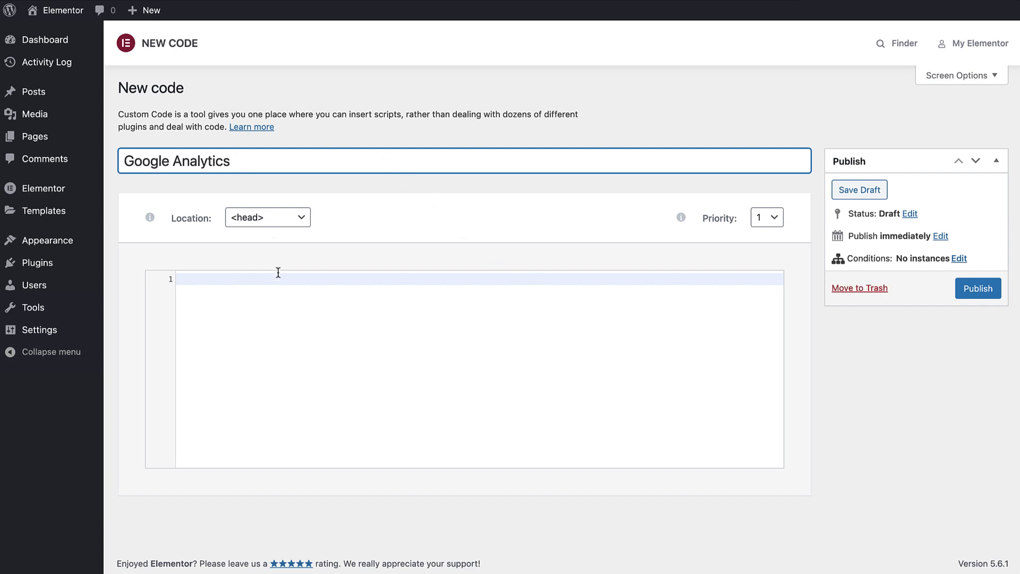
{"action": "type", "text": "<!-- Global site tag (gtag.js) - Google Analytics -->"}
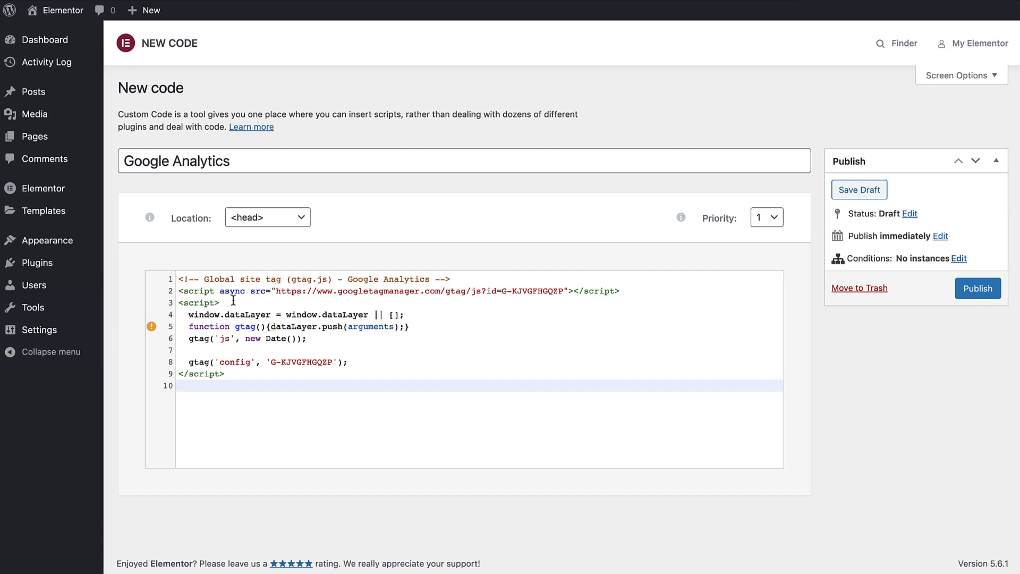
{"action": "left_click", "coordinate": [214, 303]}
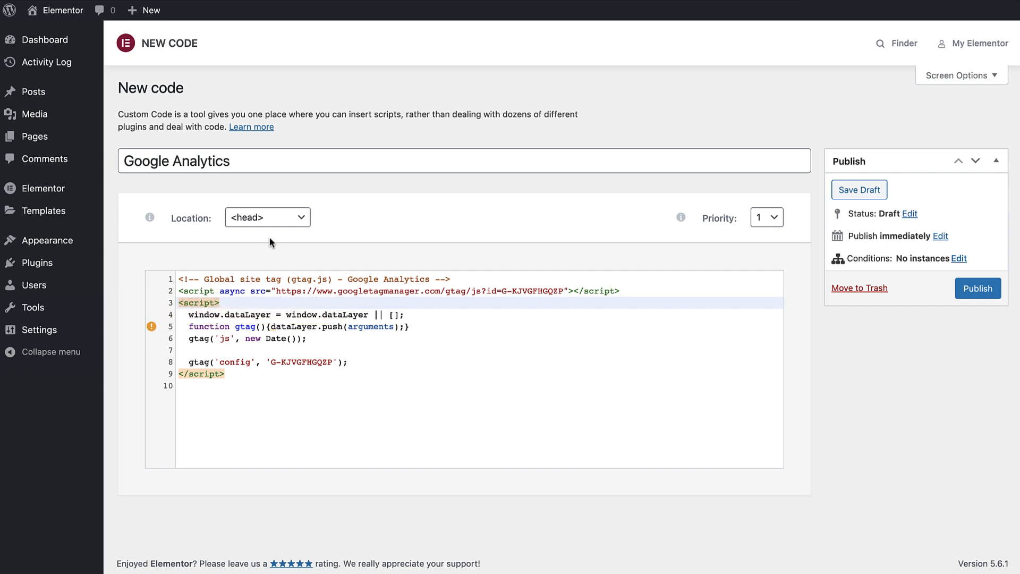
{"action": "mouse_move", "coordinate": [284, 226]}
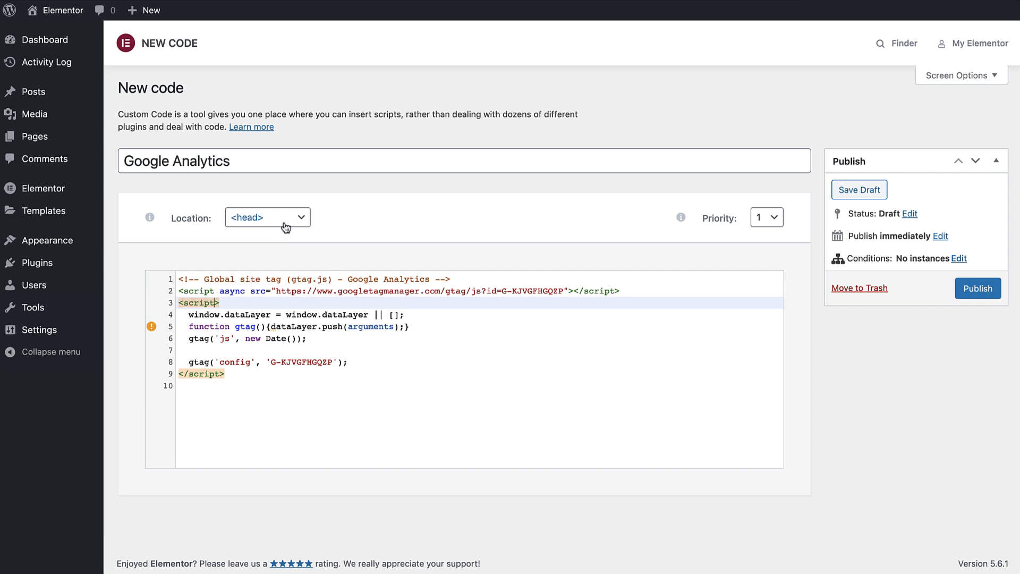
- Keep the snippet location at <head> and show the priority options
{"action": "left_click", "coordinate": [267, 217]}
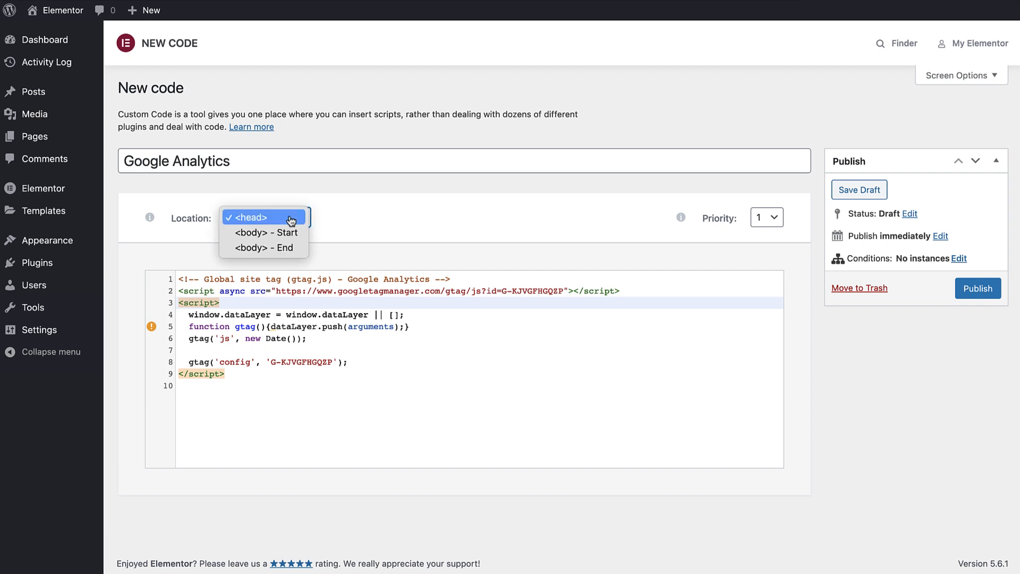
{"action": "mouse_move", "coordinate": [294, 252]}
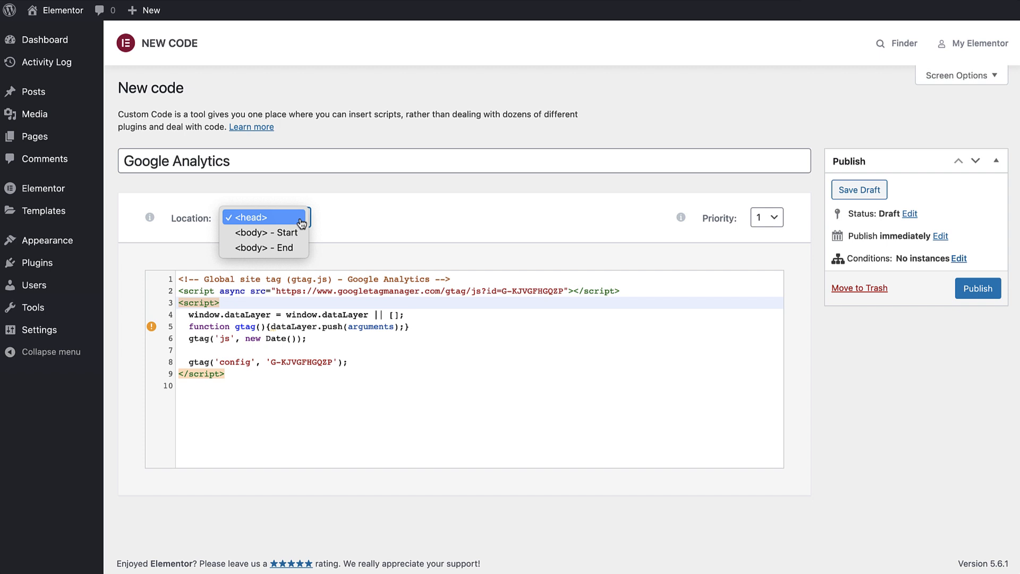
{"action": "left_click", "coordinate": [264, 217]}
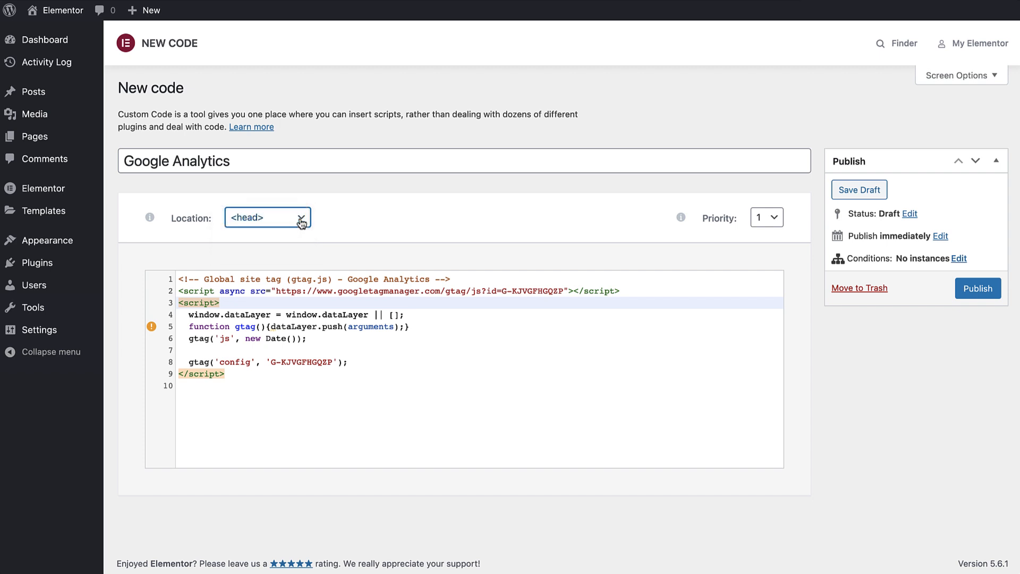
{"action": "left_click", "coordinate": [766, 217]}
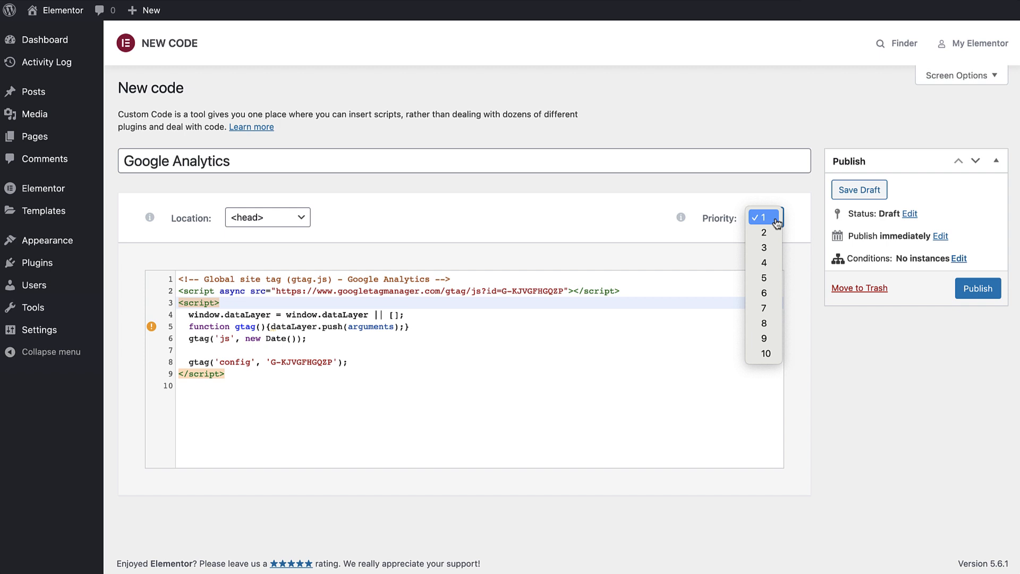
- Set the snippet priority to 1 and begin publishing
{"action": "left_click", "coordinate": [762, 217]}
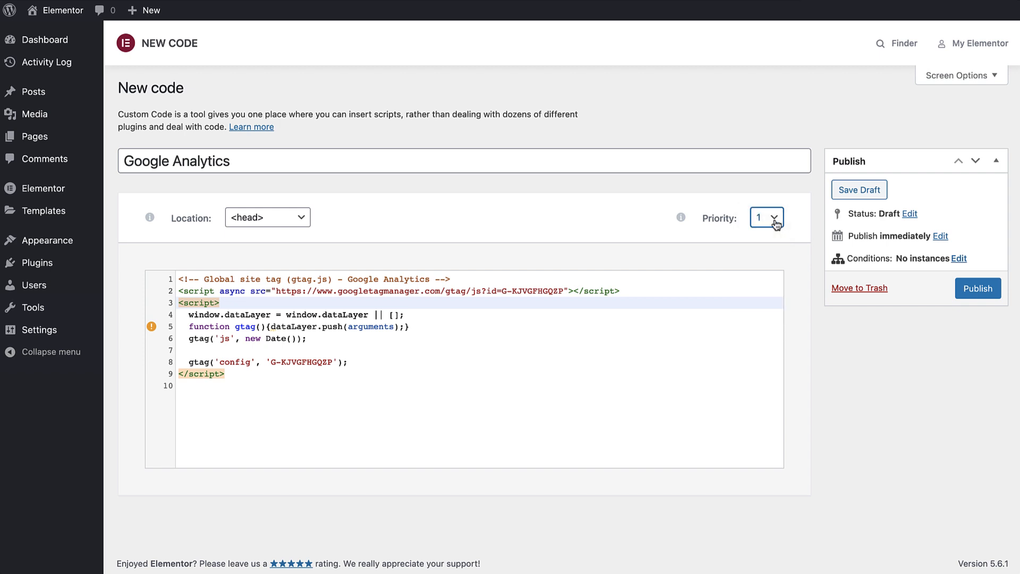
{"action": "mouse_move", "coordinate": [853, 197]}
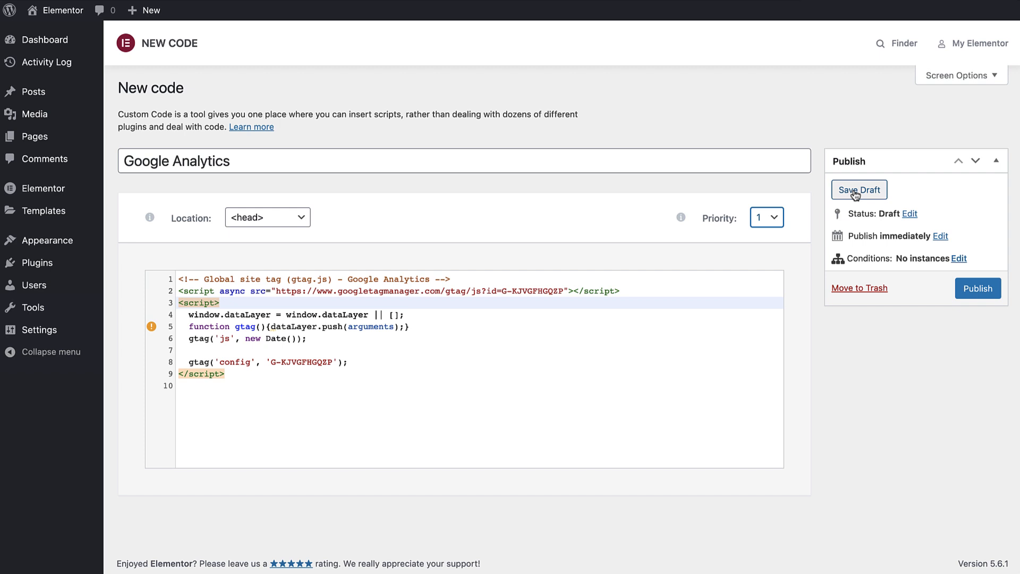
{"action": "mouse_move", "coordinate": [983, 299]}
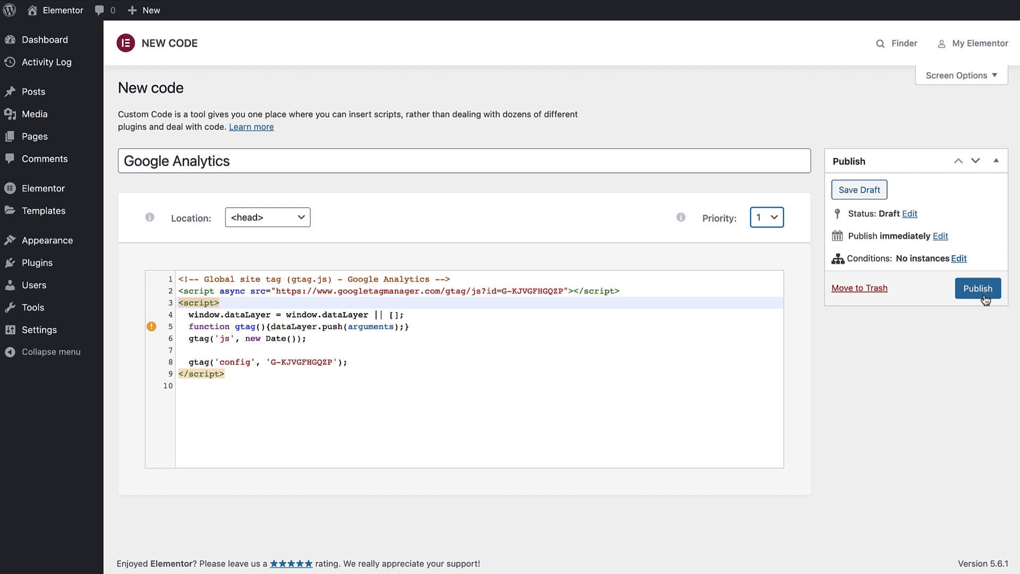
{"action": "left_click", "coordinate": [978, 288]}
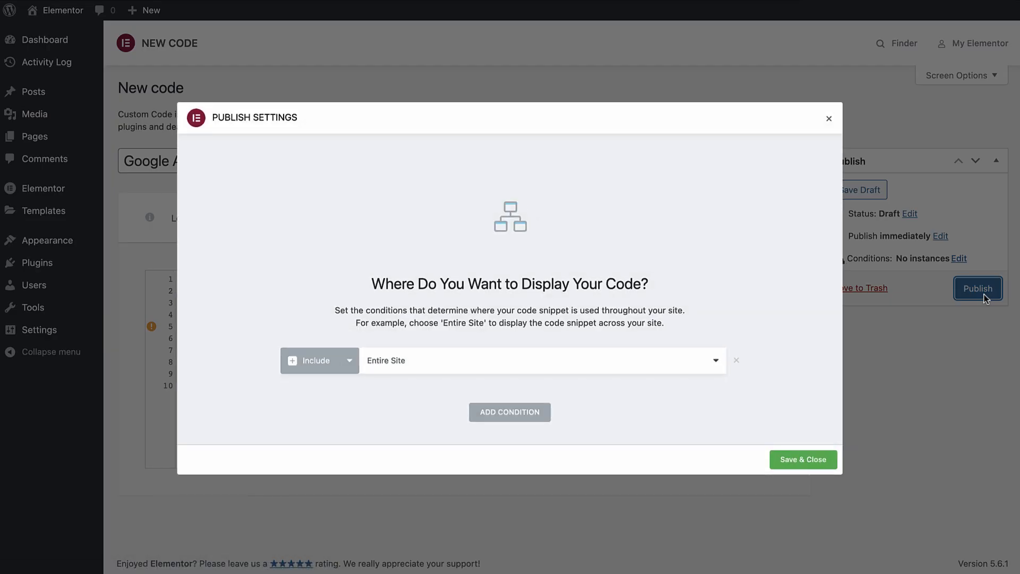
- Keep the display condition Include > Entire Site and save the published snippet
{"action": "left_click", "coordinate": [542, 360]}
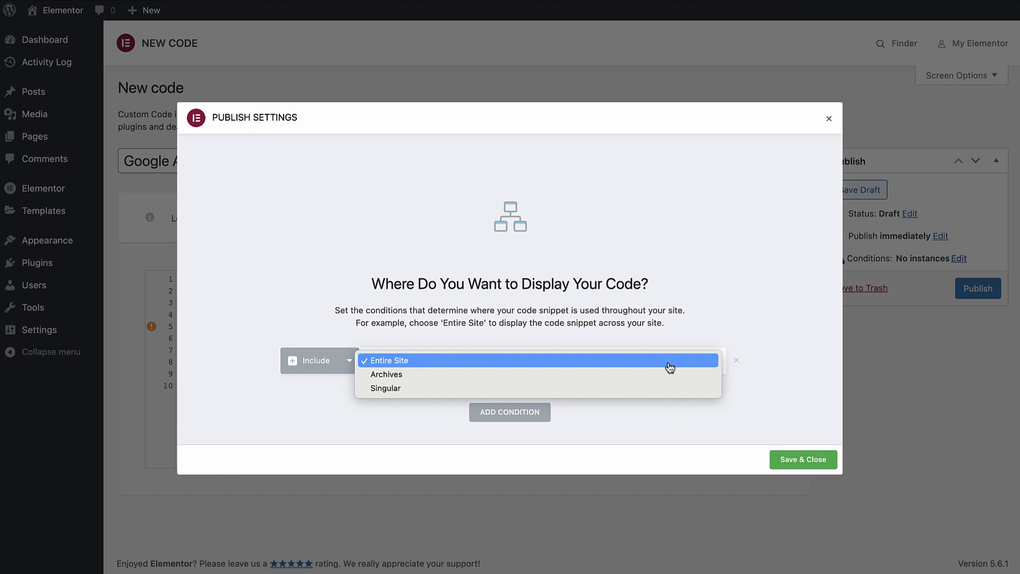
{"action": "left_click", "coordinate": [389, 360]}
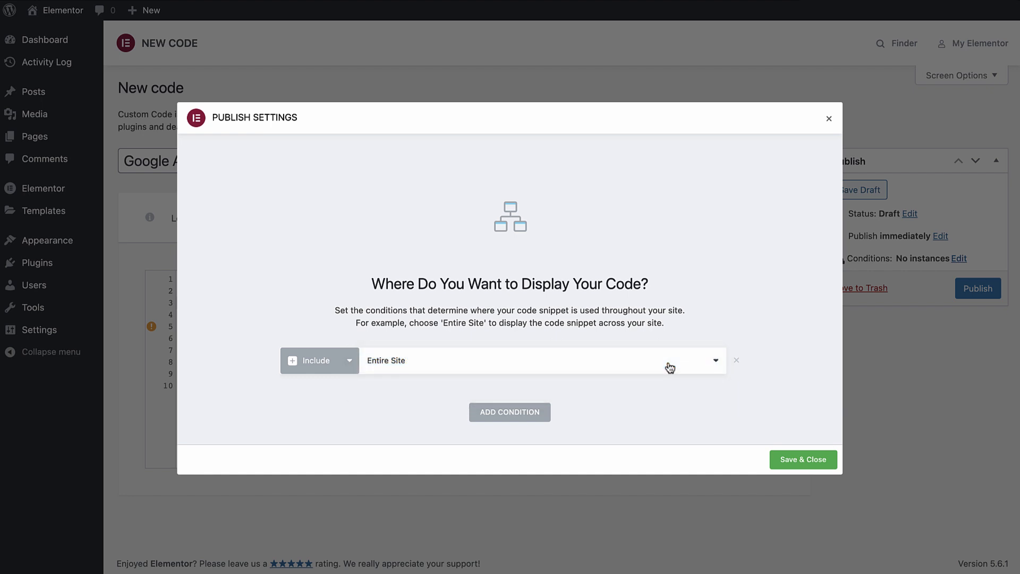
{"action": "mouse_move", "coordinate": [817, 467]}
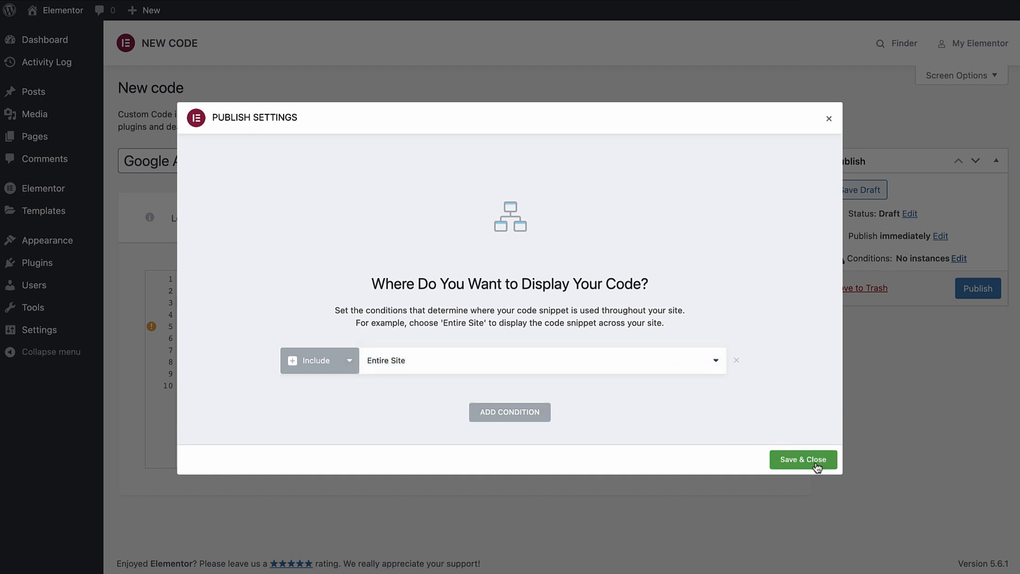
{"action": "left_click", "coordinate": [803, 459]}
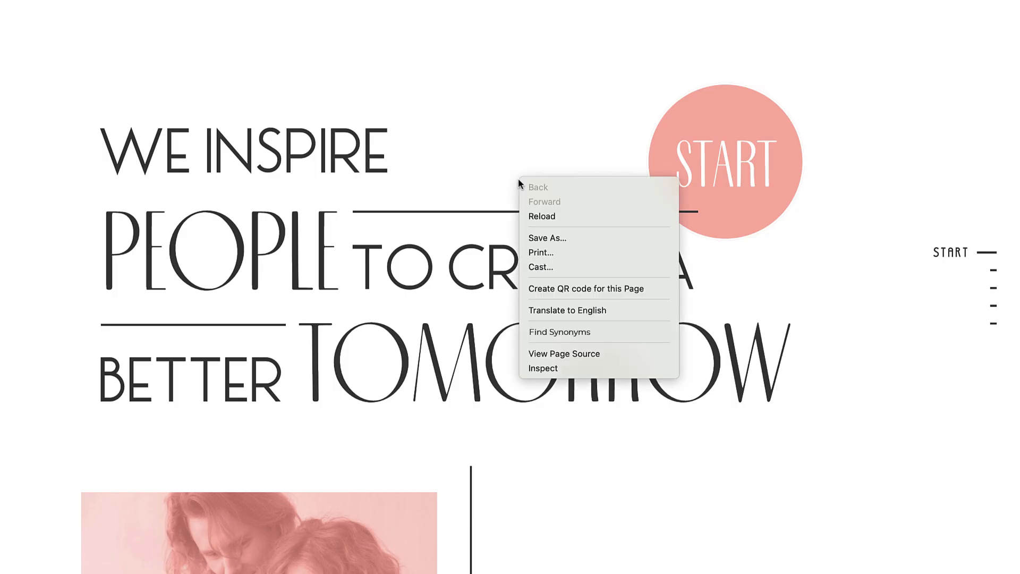
- Browse the live site's homepage, then switch to the Elementor Community Facebook group
{"action": "left_click", "coordinate": [543, 367]}
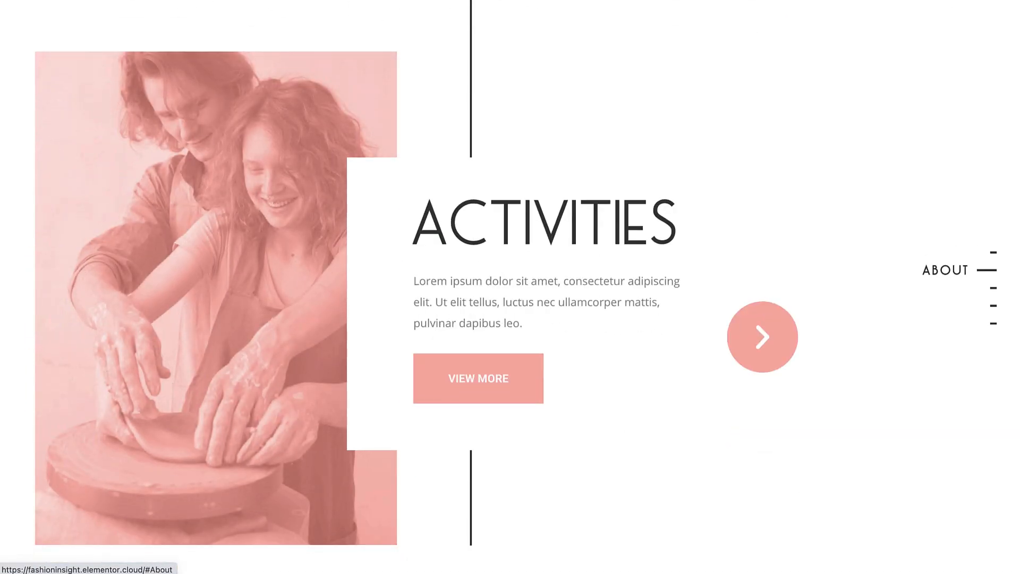
{"action": "left_click", "coordinate": [763, 336]}
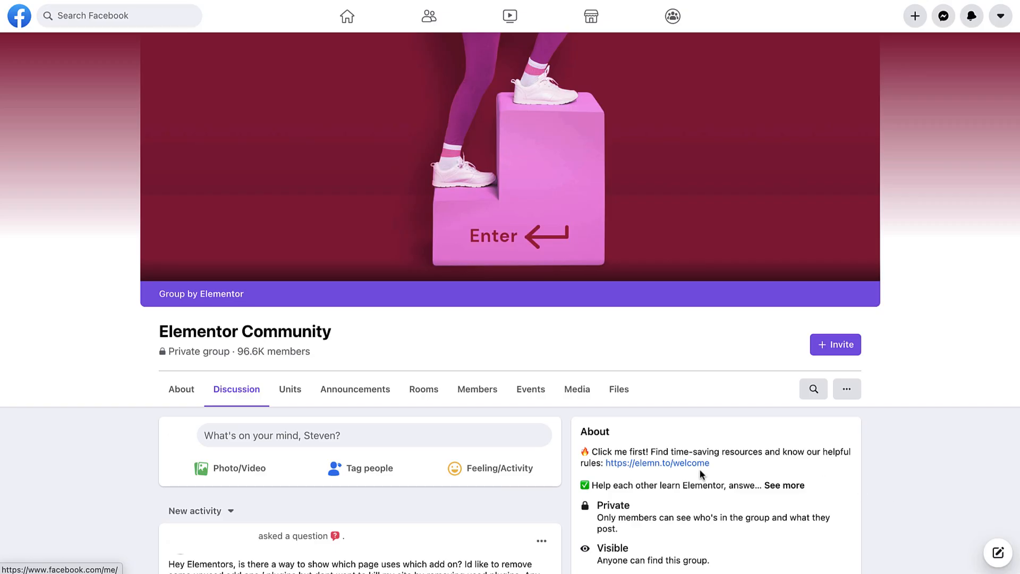
{"action": "left_click", "coordinate": [374, 436]}
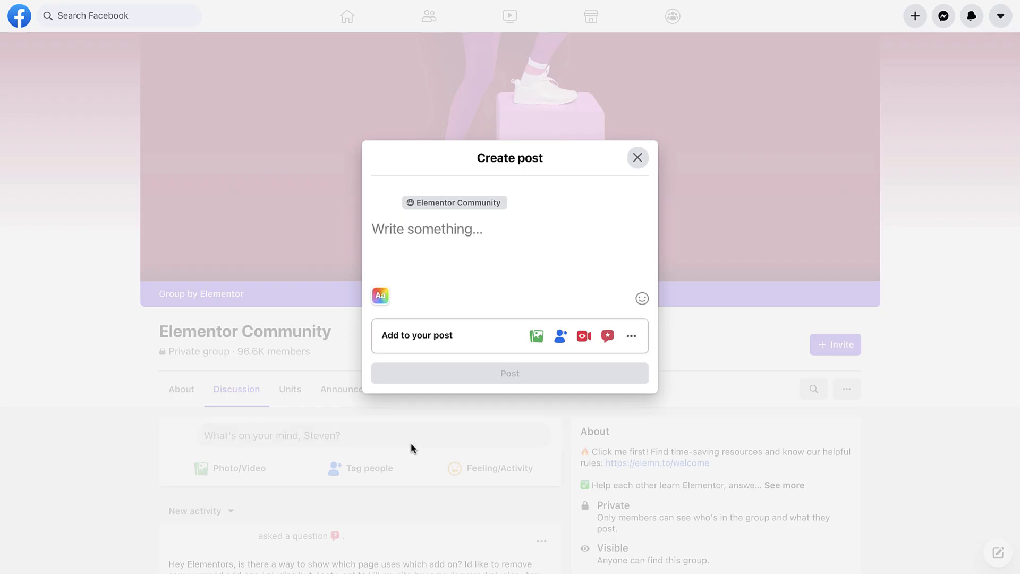
{"action": "type", "text": "https://fashioninsight.elementor.cloud/"}
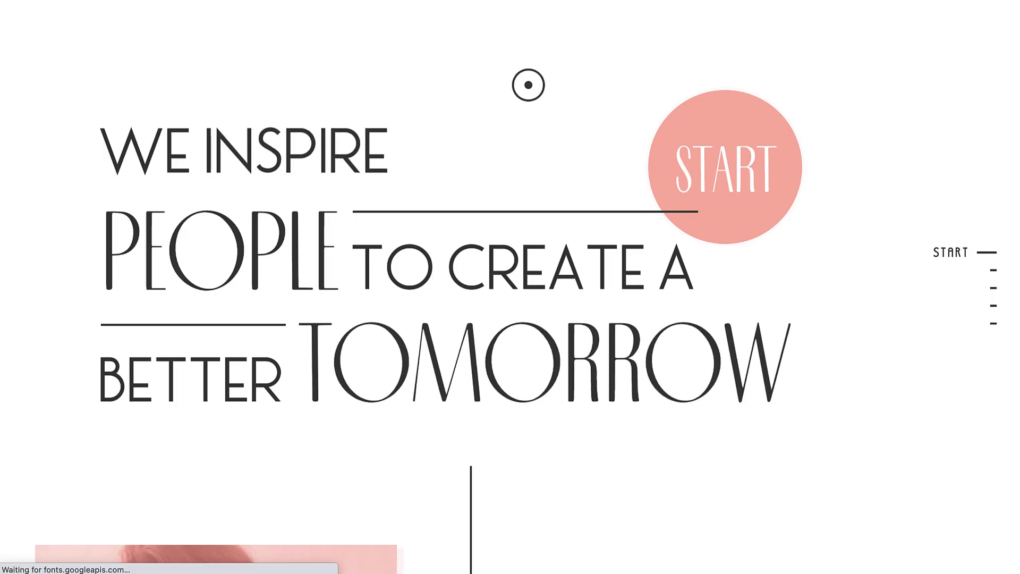
- Scroll down the homepage, then finish the nth-child(n+2) CSS rule with opacity:0
{"action": "scroll", "scroll_direction": "down", "scroll_amount": 3}
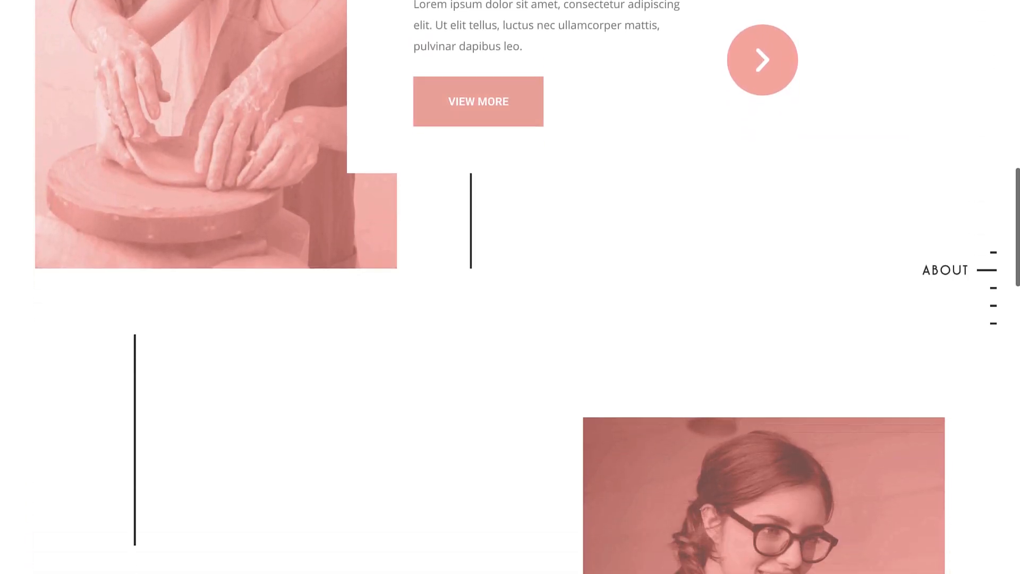
{"action": "scroll", "scroll_direction": "down", "scroll_amount": 3}
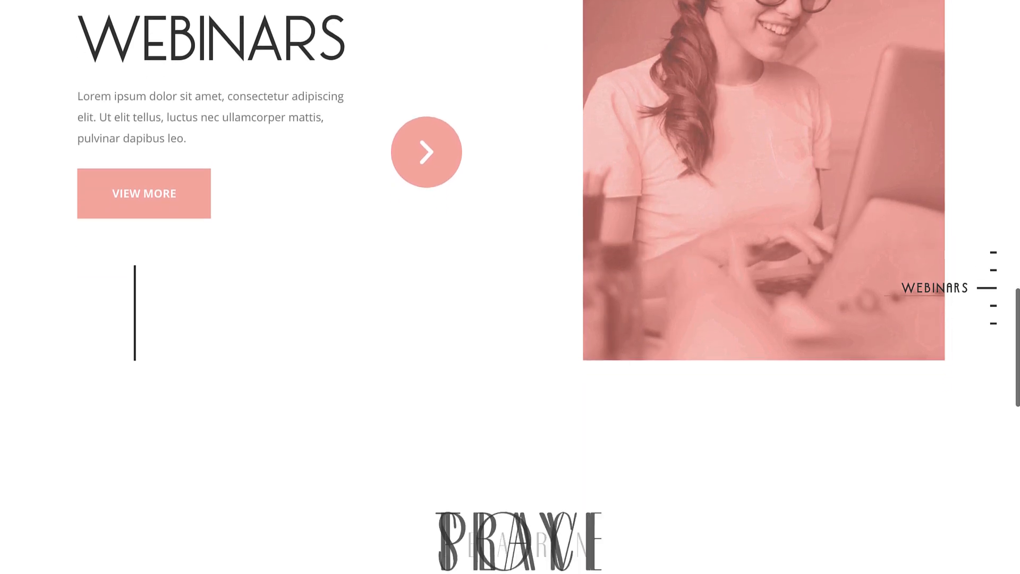
{"action": "scroll", "scroll_direction": "down", "scroll_amount": 3}
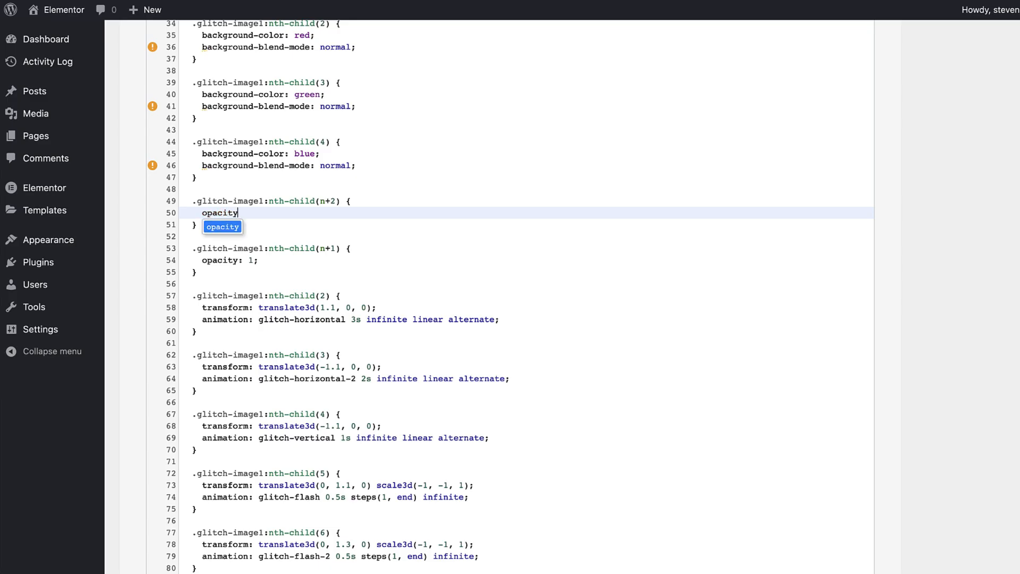
{"action": "type", "text": ":0;"}
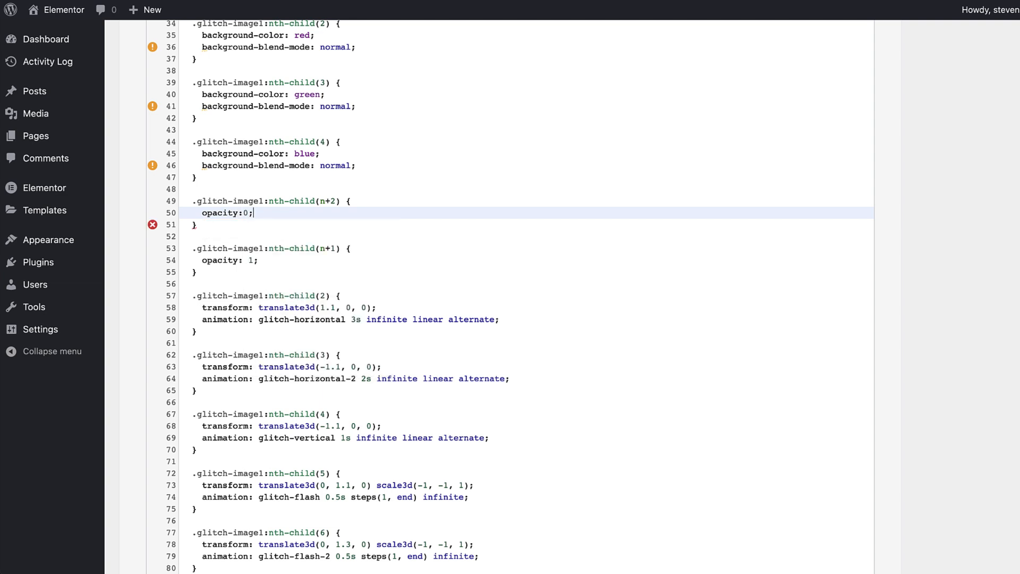